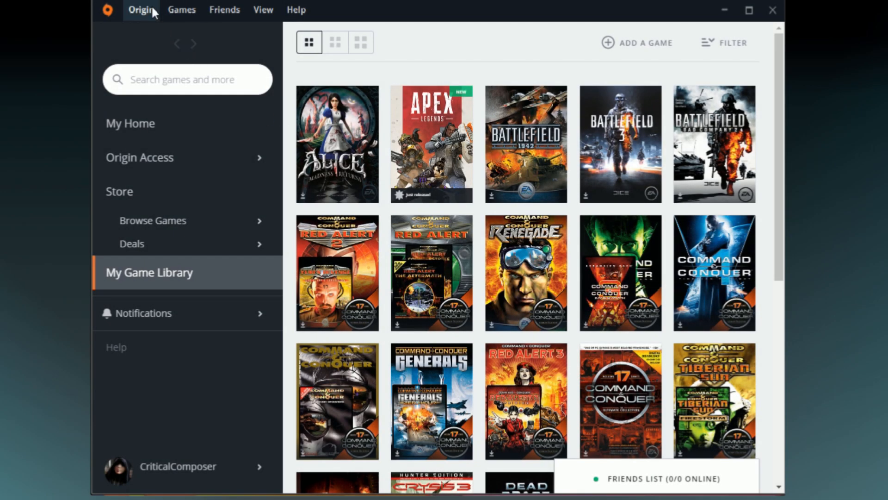
- Show Origin's In-Game settings page where the in-game overlay is off
{"action": "left_click", "coordinate": [141, 9]}
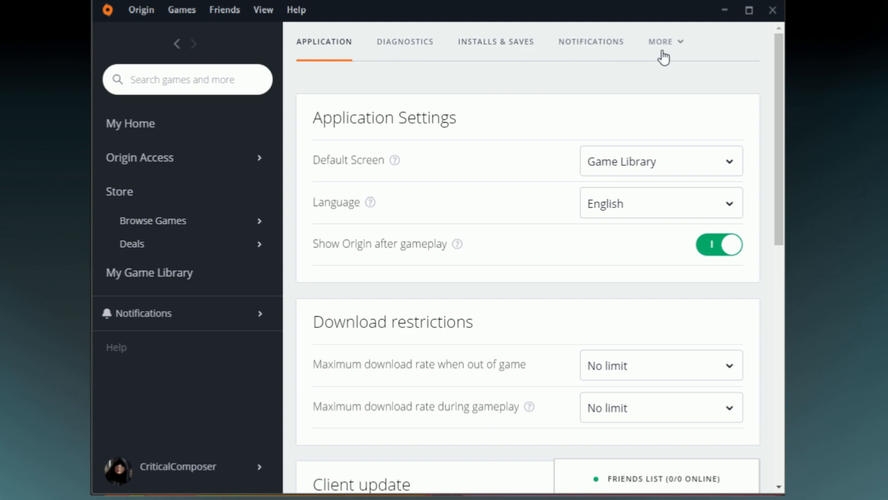
{"action": "left_click", "coordinate": [665, 41]}
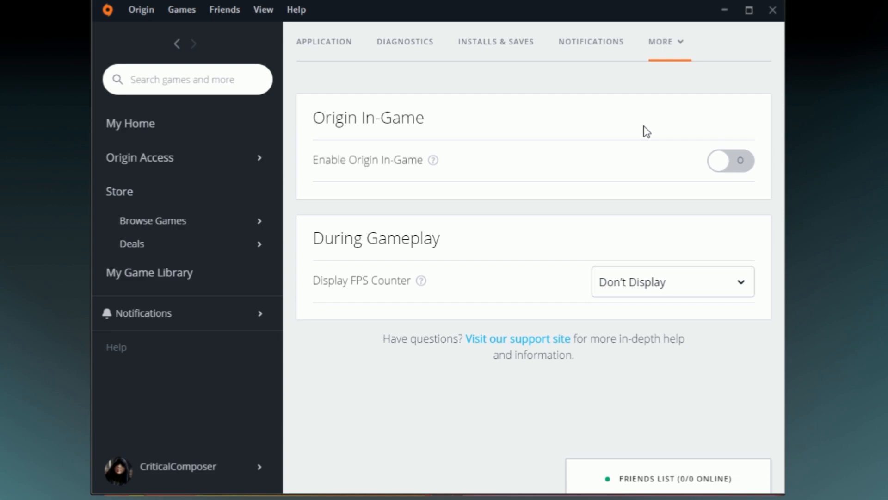
{"action": "mouse_move", "coordinate": [715, 197]}
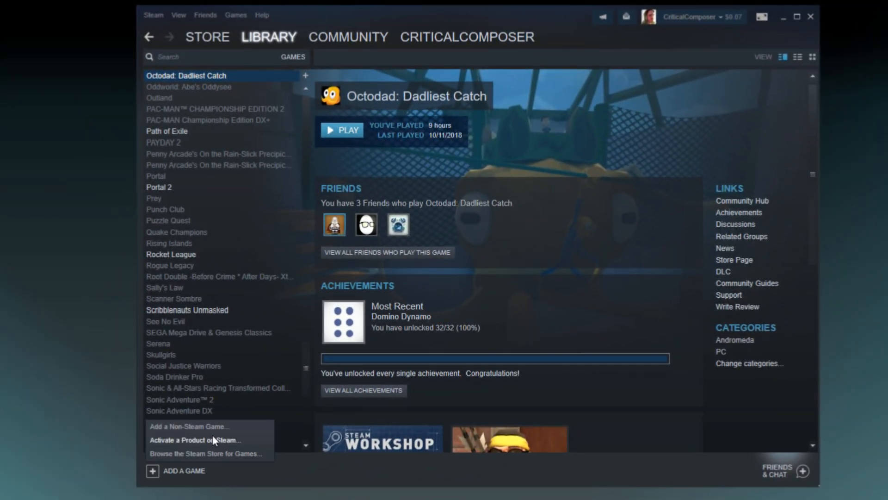
- Add r5apex.exe from D:\Games\Origin\Apex as a non-Steam game shortcut
{"action": "left_click", "coordinate": [189, 426]}
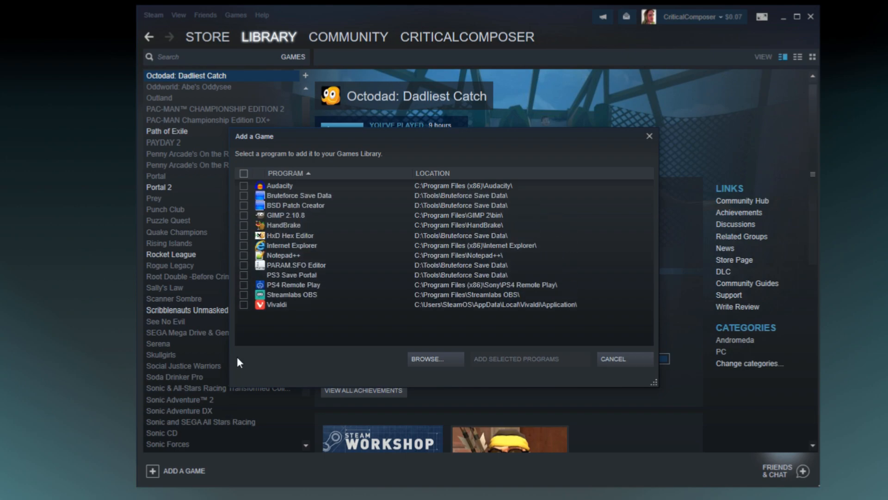
{"action": "scroll", "scroll_direction": "down", "scroll_amount": 3}
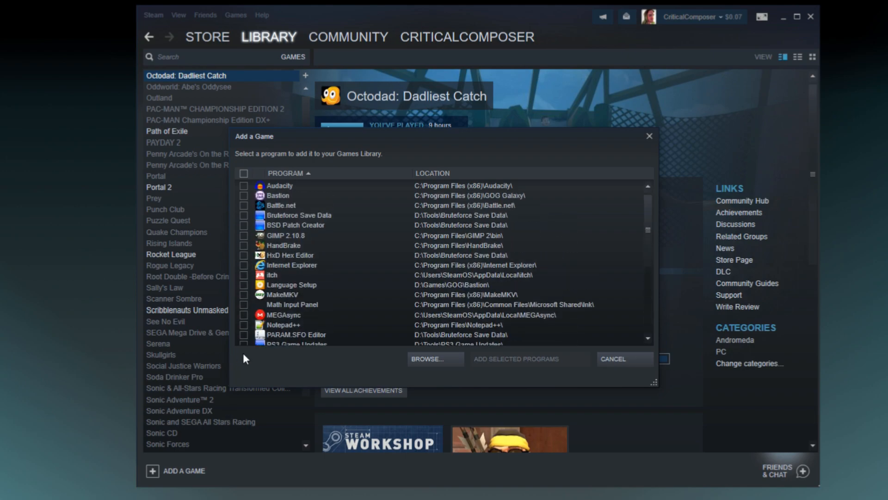
{"action": "left_click", "coordinate": [435, 359]}
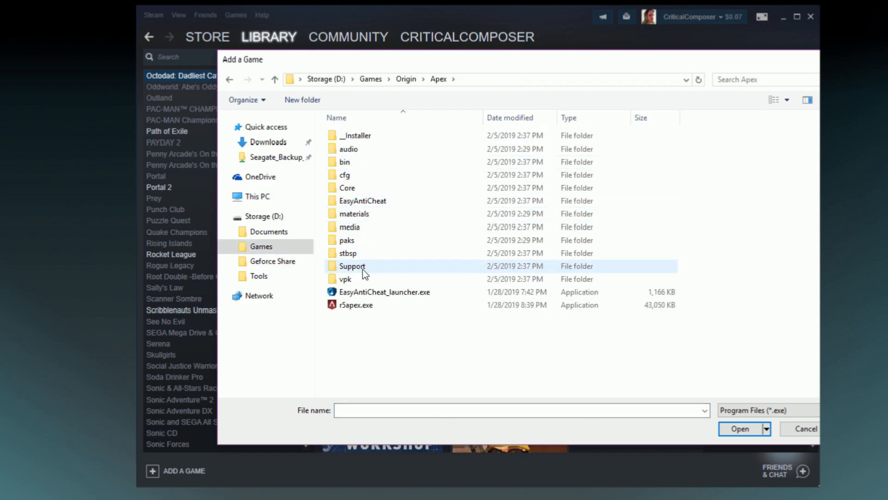
{"action": "left_click", "coordinate": [804, 429]}
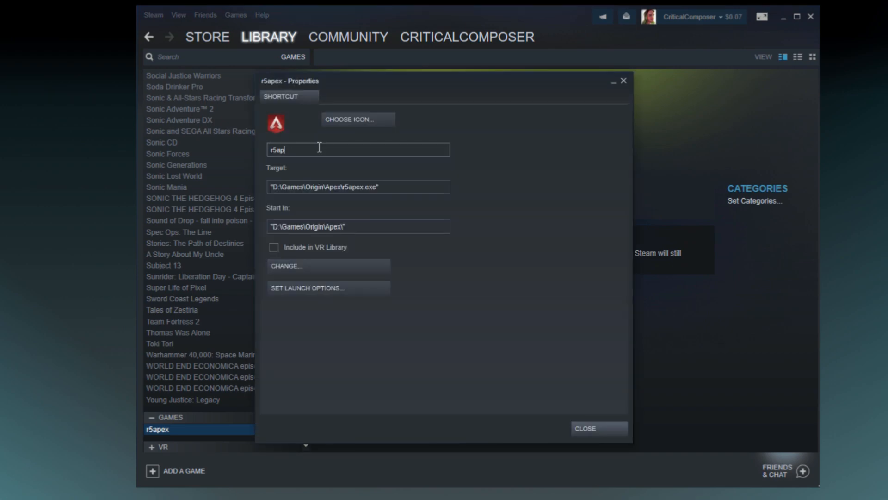
{"action": "left_click", "coordinate": [584, 427]}
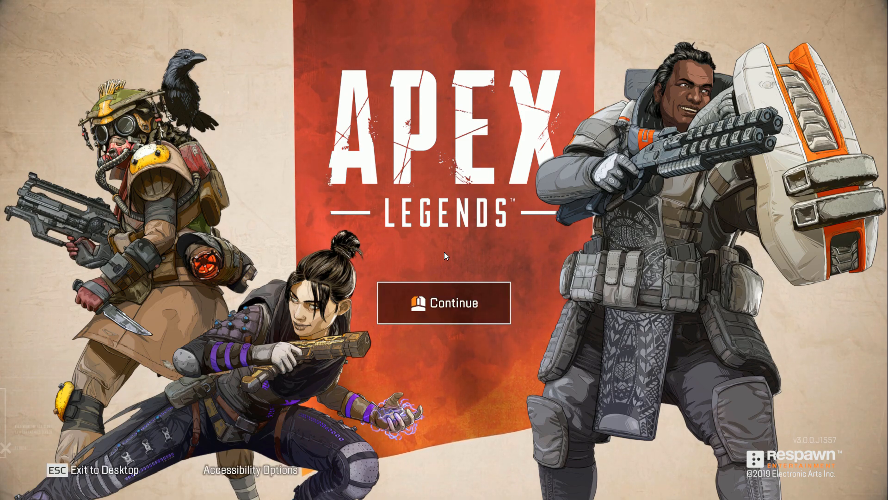
- Continue past the Apex Legends title screen after launching from Steam
{"action": "left_click", "coordinate": [443, 303]}
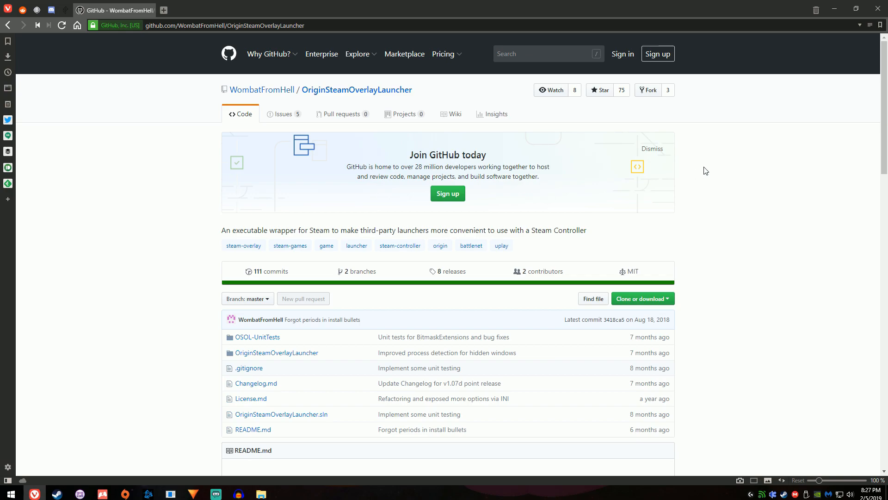
{"action": "mouse_move", "coordinate": [183, 52]}
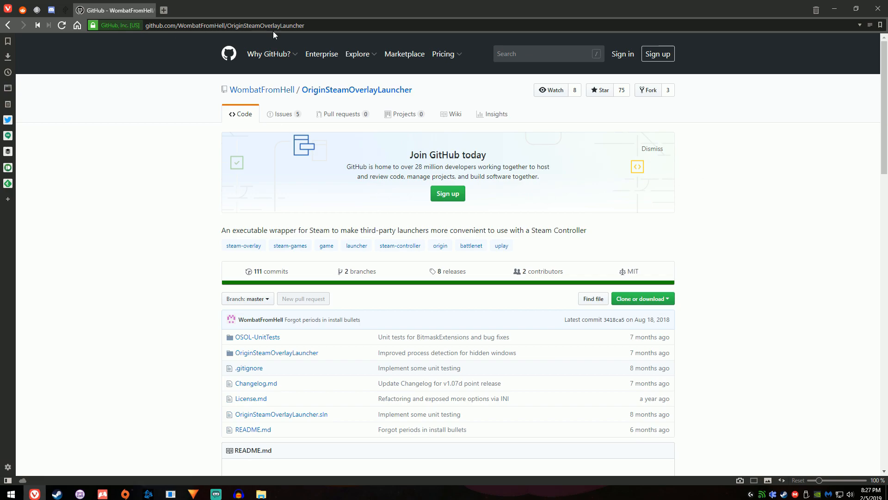
- View the OriginSteamOverlayLauncher project's releases on GitHub
{"action": "left_click", "coordinate": [450, 271]}
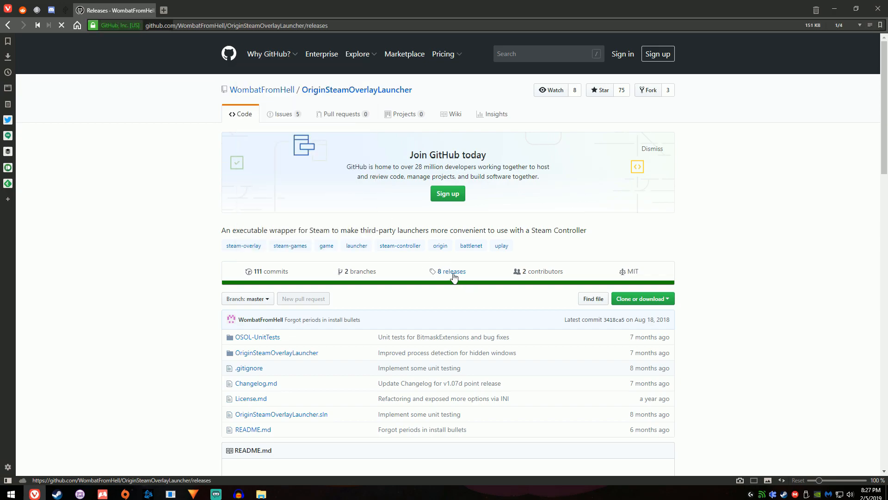
{"action": "left_click", "coordinate": [451, 271]}
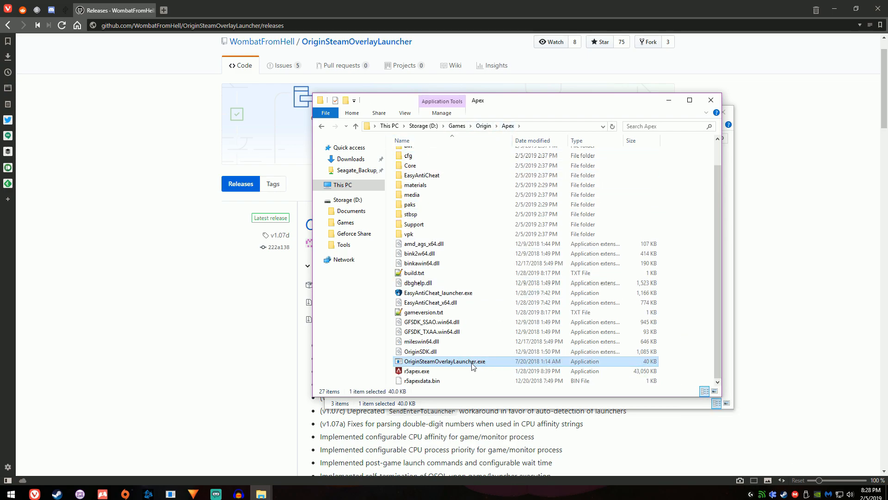
{"action": "mouse_move", "coordinate": [473, 370]}
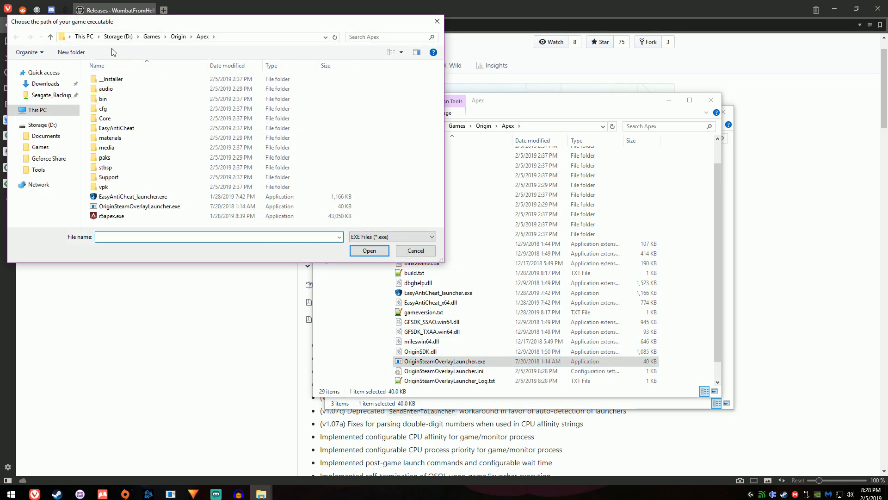
- Point OriginSteamOverlayLauncher at r5apex.exe and the Origin launcher, creating its INI
{"action": "left_click", "coordinate": [112, 216]}
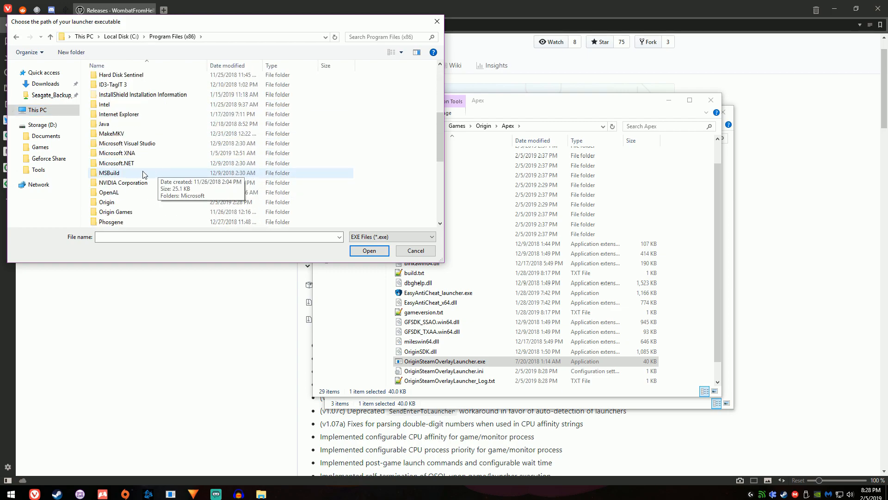
{"action": "double_click", "coordinate": [105, 201]}
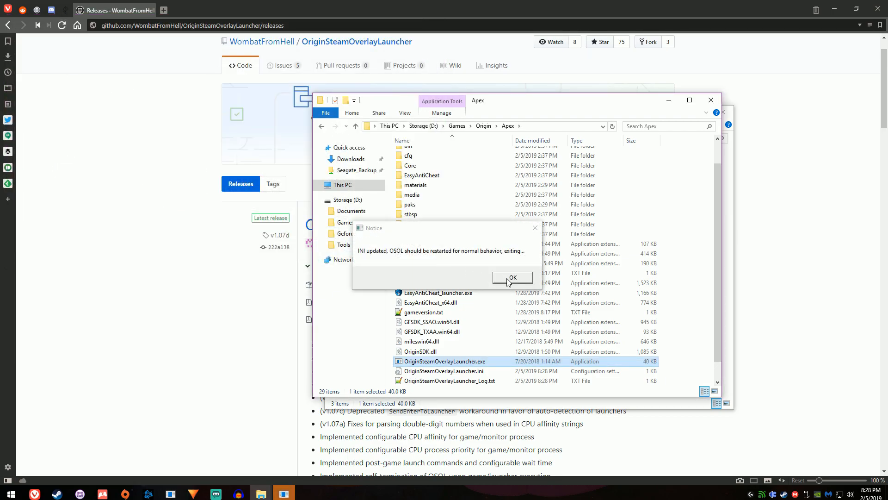
{"action": "left_click", "coordinate": [512, 277]}
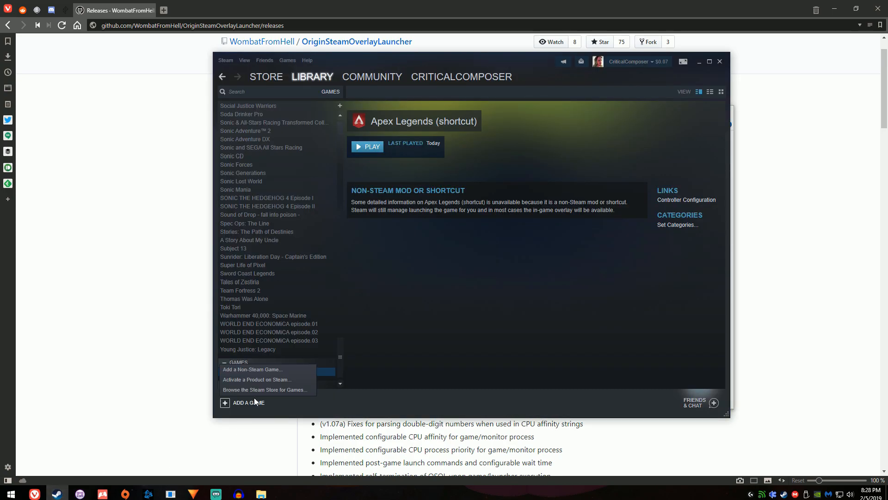
- Add OriginSteamOverlayLauncher as a shortcut named 'Apex Legends (OSOL)' and start choosing its icon
{"action": "left_click", "coordinate": [253, 369]}
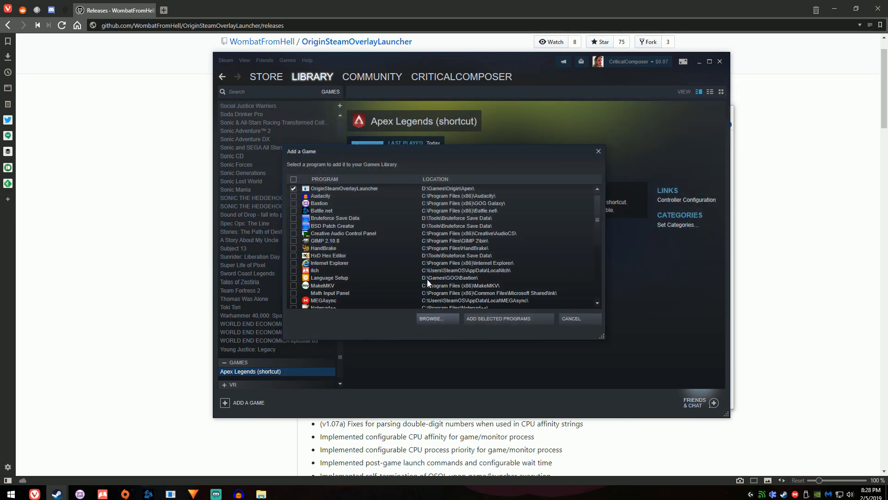
{"action": "right_click", "coordinate": [256, 379]}
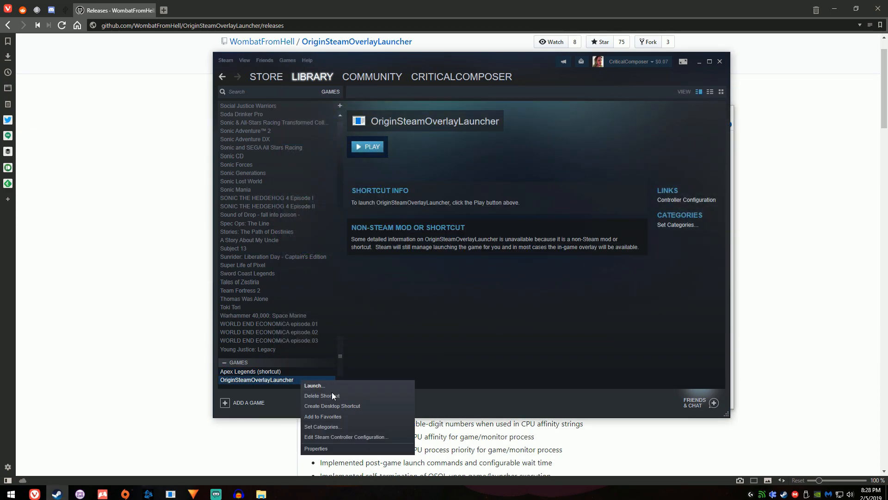
{"action": "left_click", "coordinate": [316, 448]}
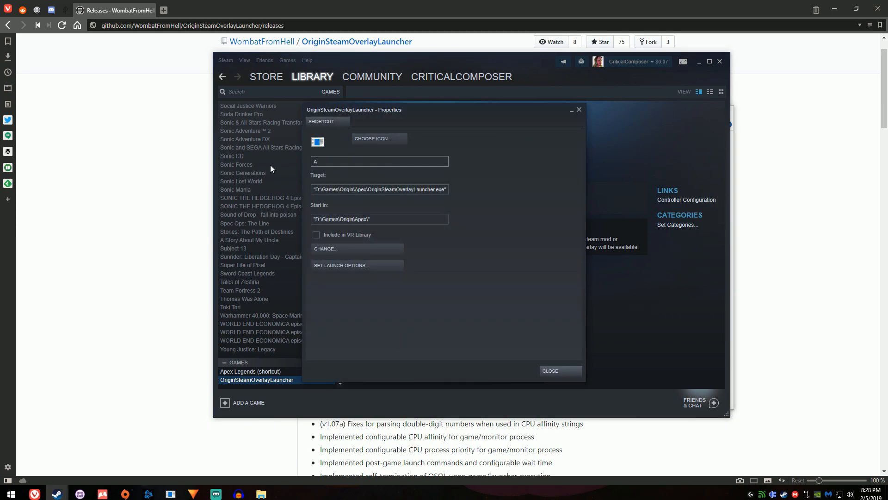
{"action": "type", "text": "pex Legends (O"}
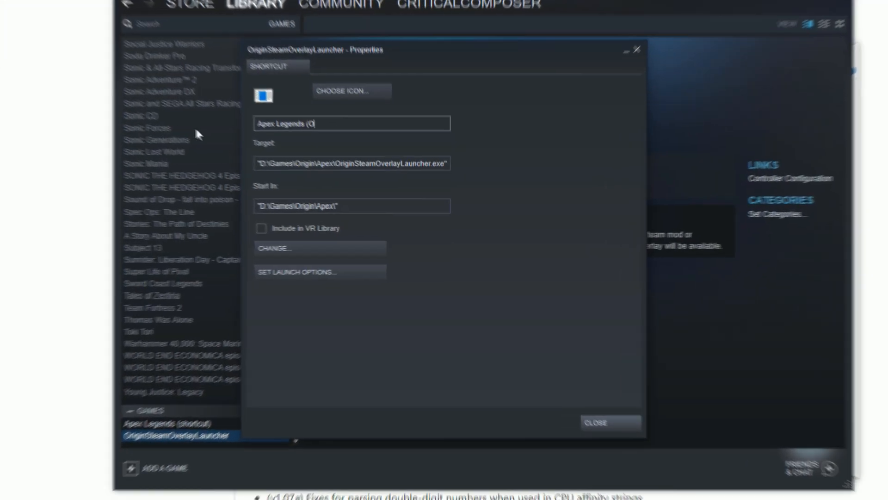
{"action": "left_click", "coordinate": [343, 91]}
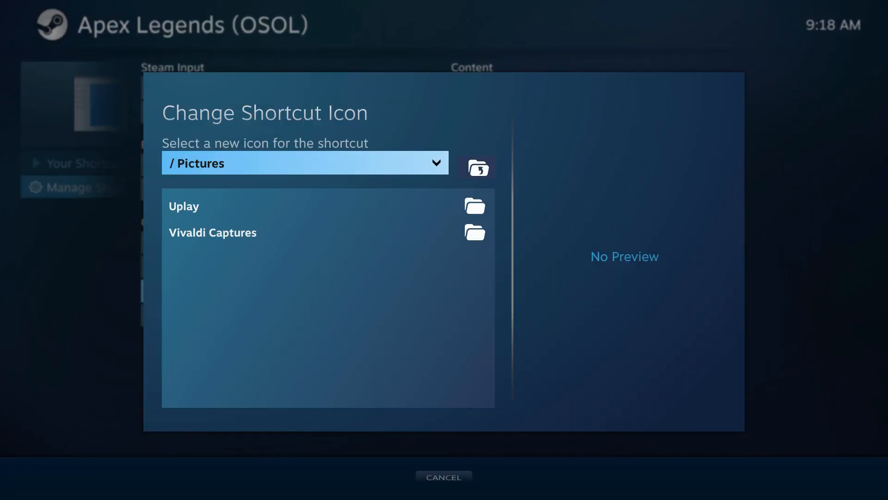
{"action": "left_click", "coordinate": [305, 163]}
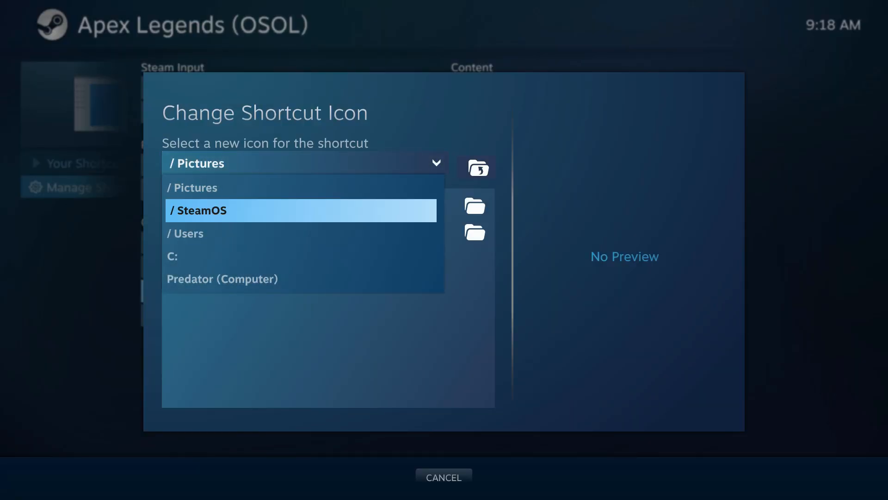